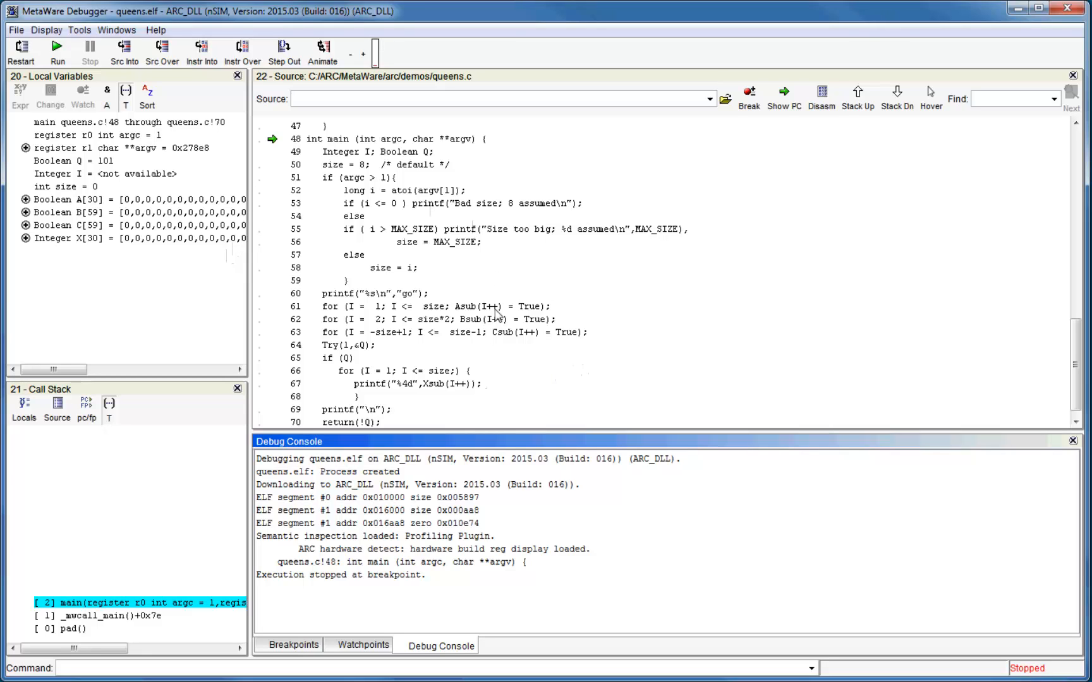
mouse_move(283, 270)
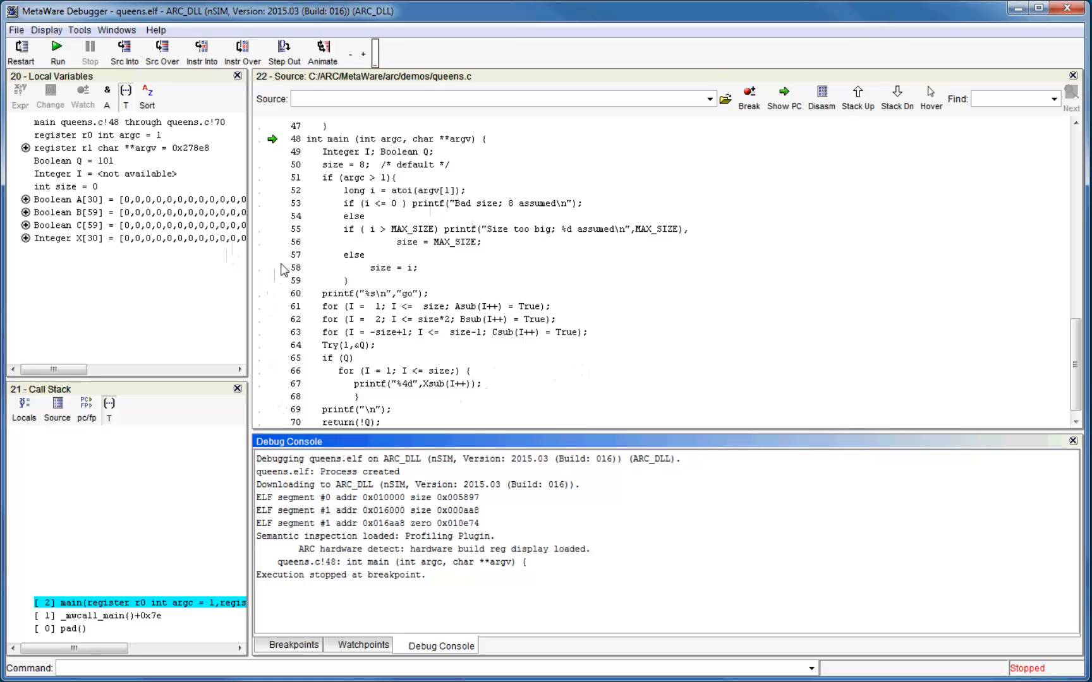
mouse_move(381, 272)
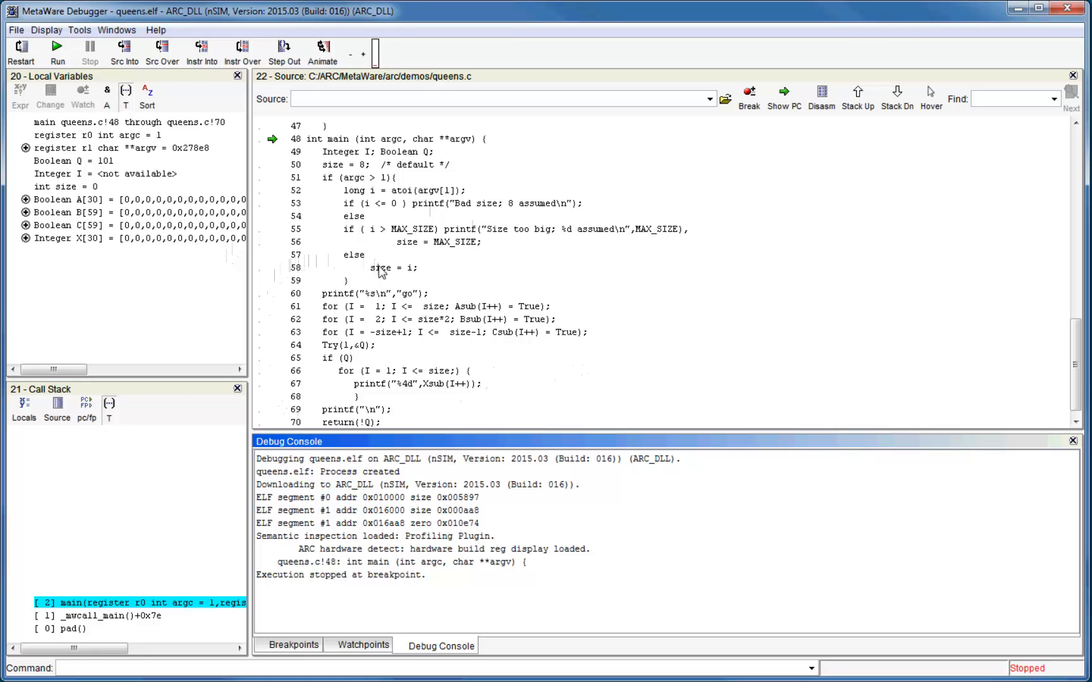
mouse_move(405, 230)
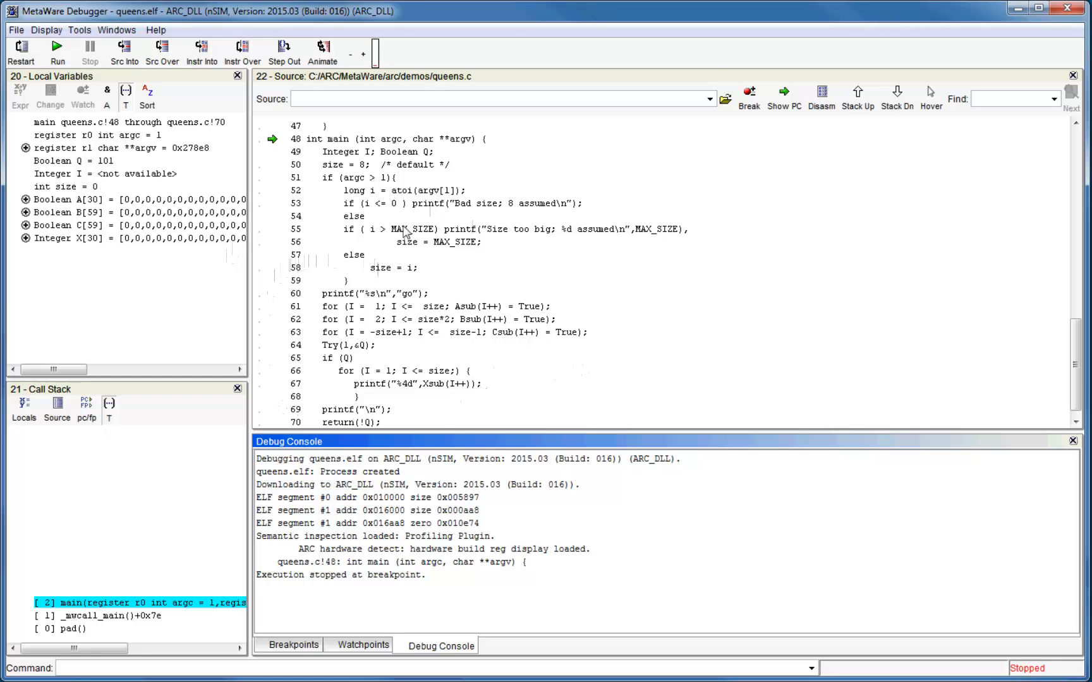
mouse_move(448, 263)
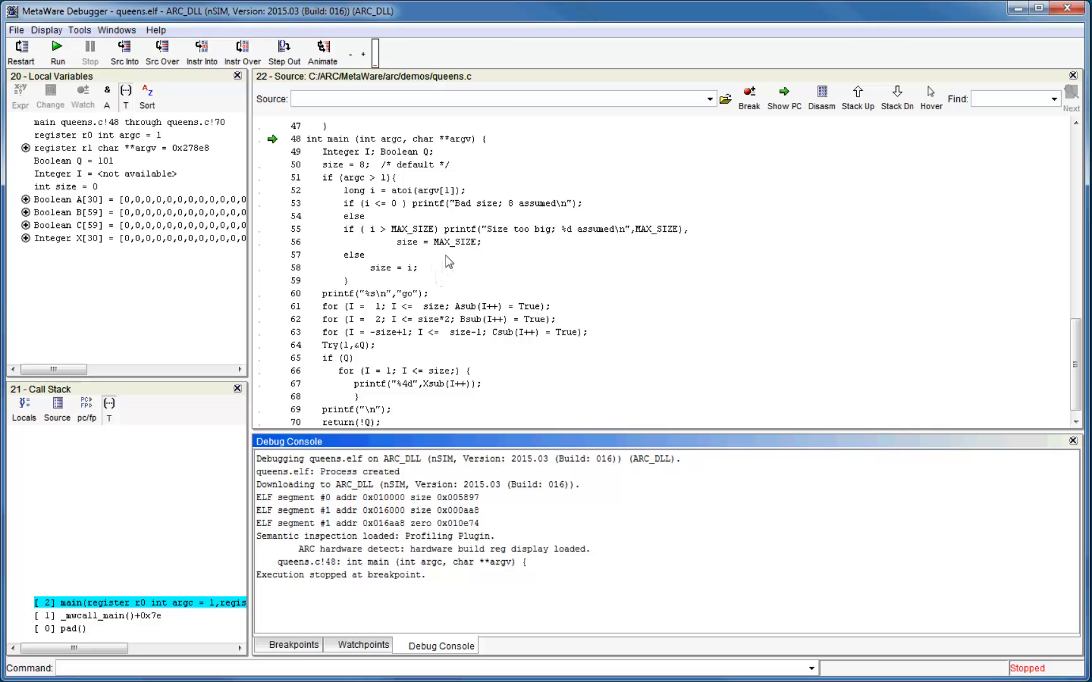
mouse_move(380, 146)
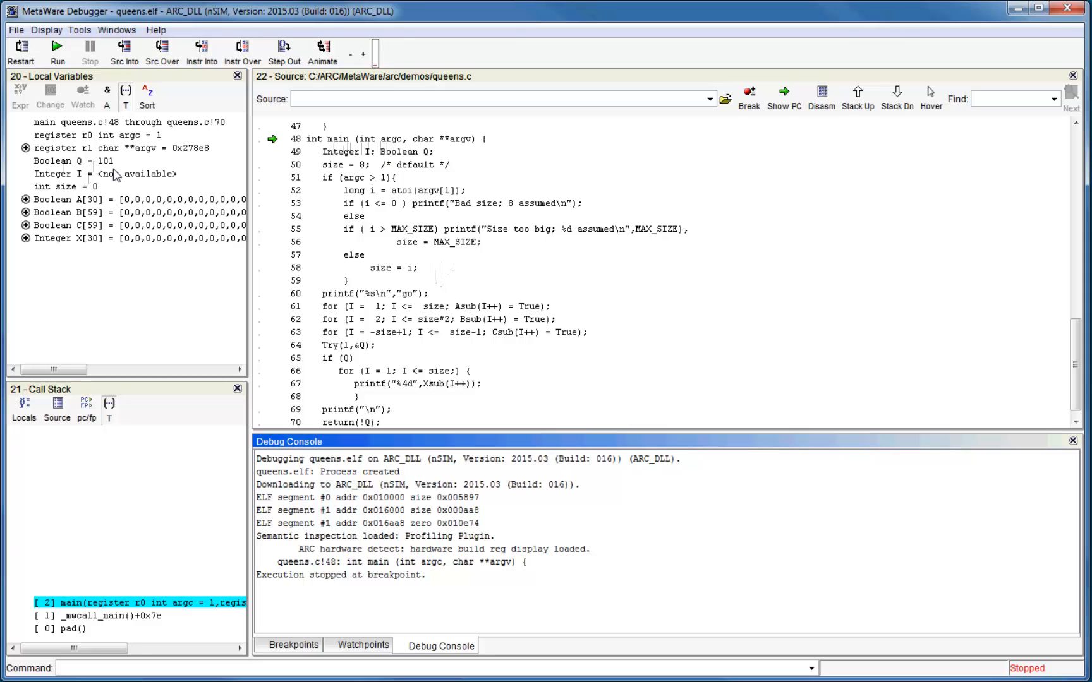
mouse_move(67, 198)
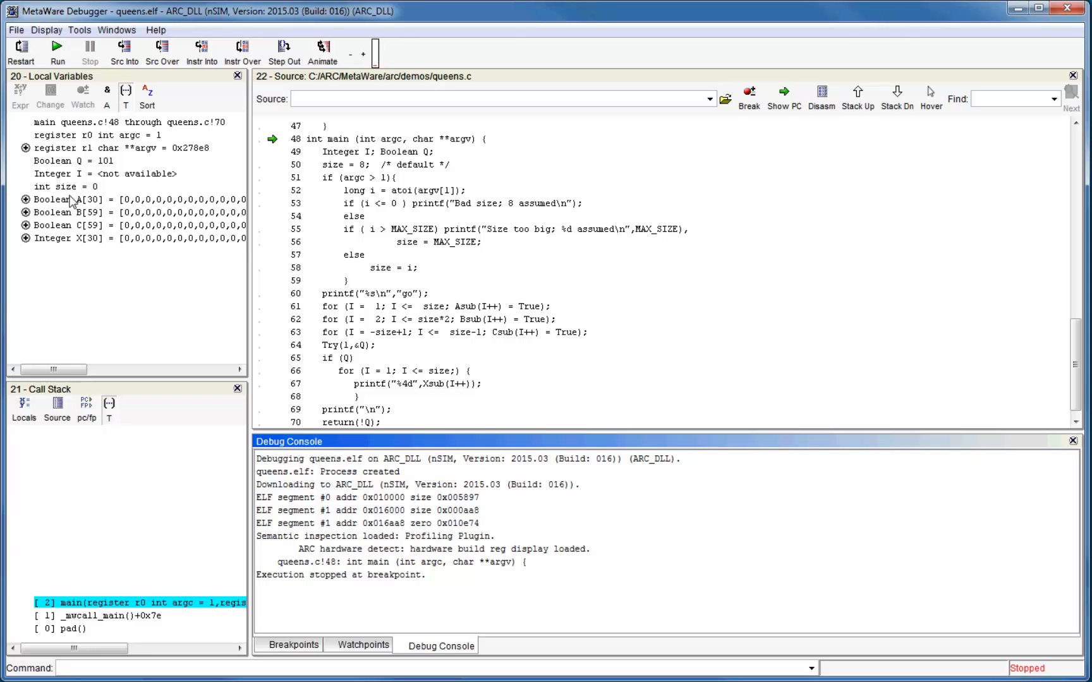
mouse_move(74, 495)
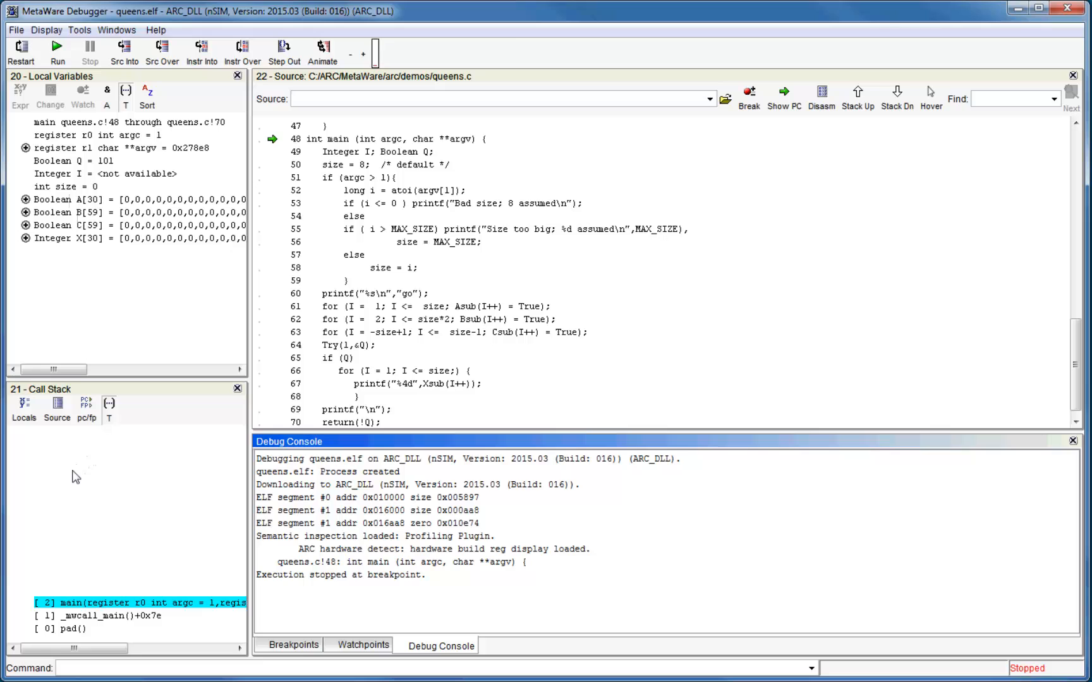
mouse_move(453, 569)
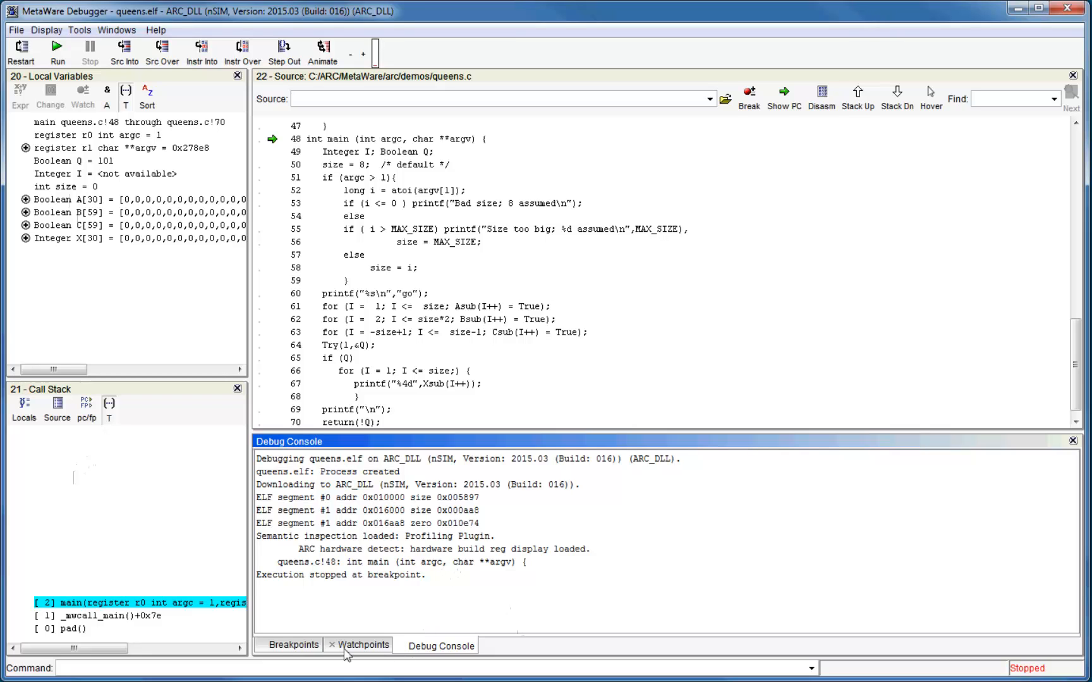
Step: Show the empty Watchpoints panel below the source, then open the Display menu of views
left_click(363, 645)
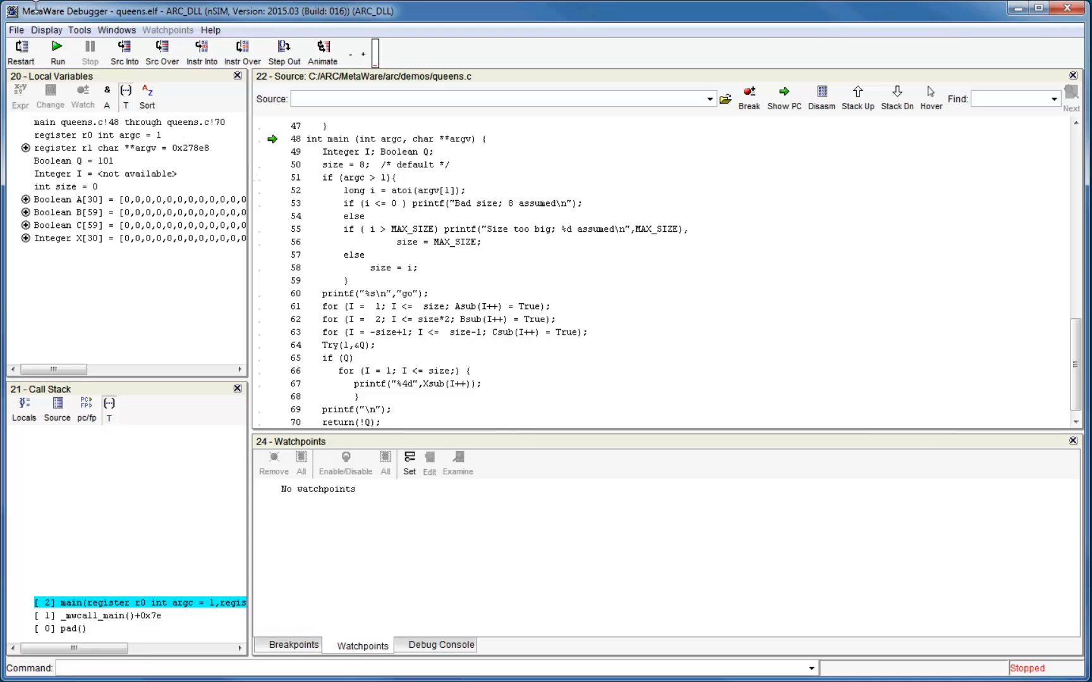
left_click(50, 29)
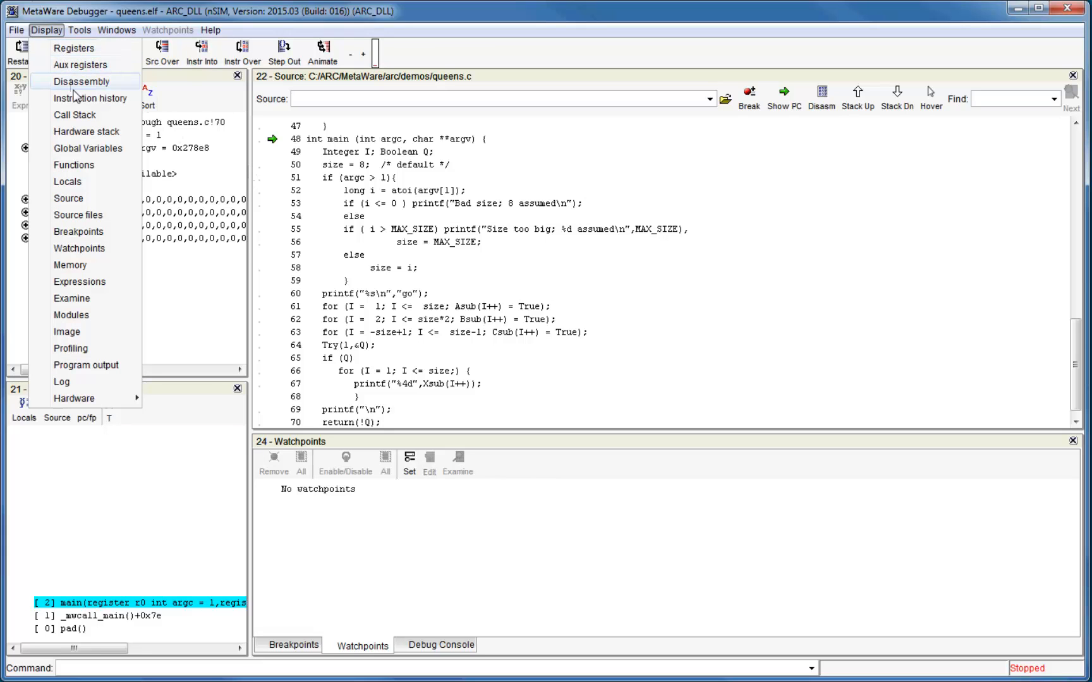
mouse_move(77, 133)
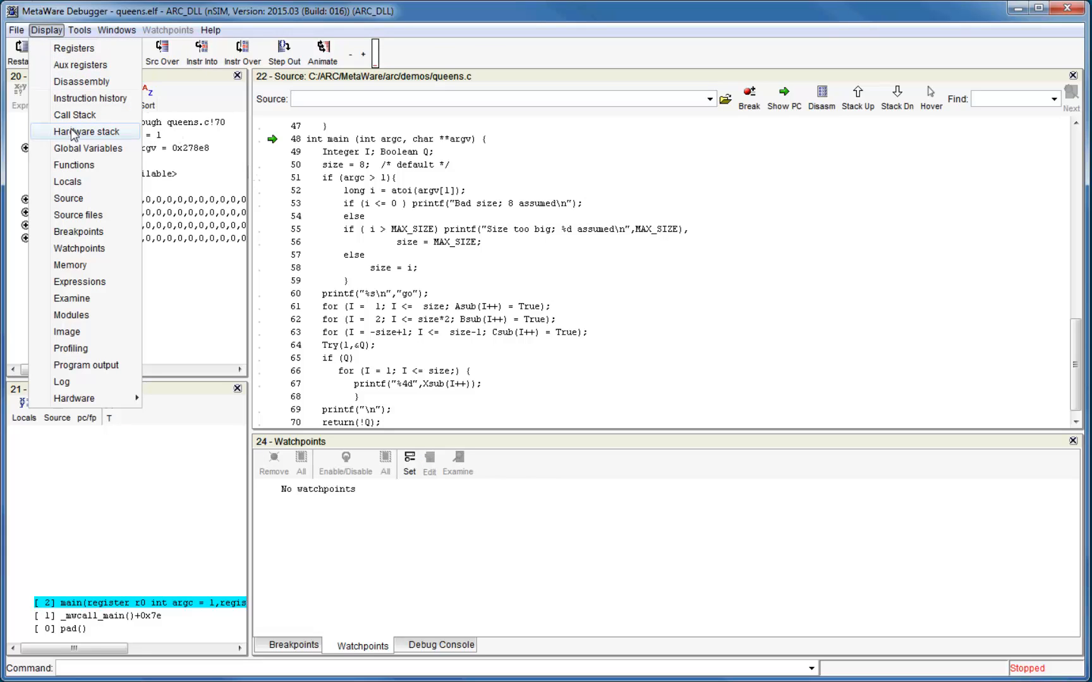
mouse_move(73, 182)
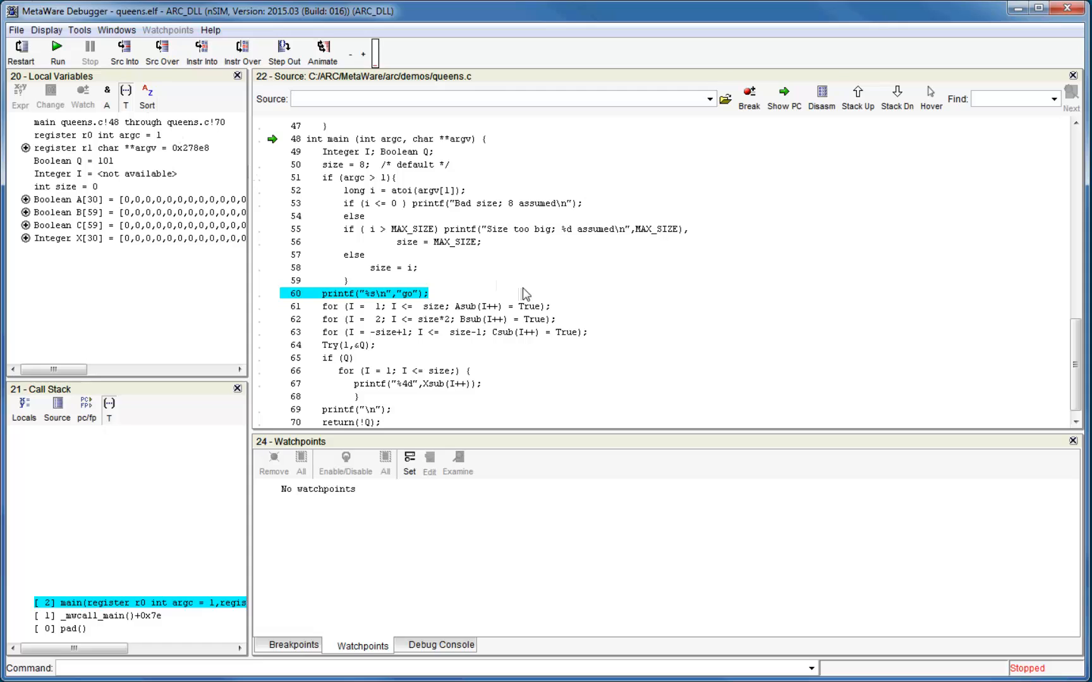
mouse_move(577, 378)
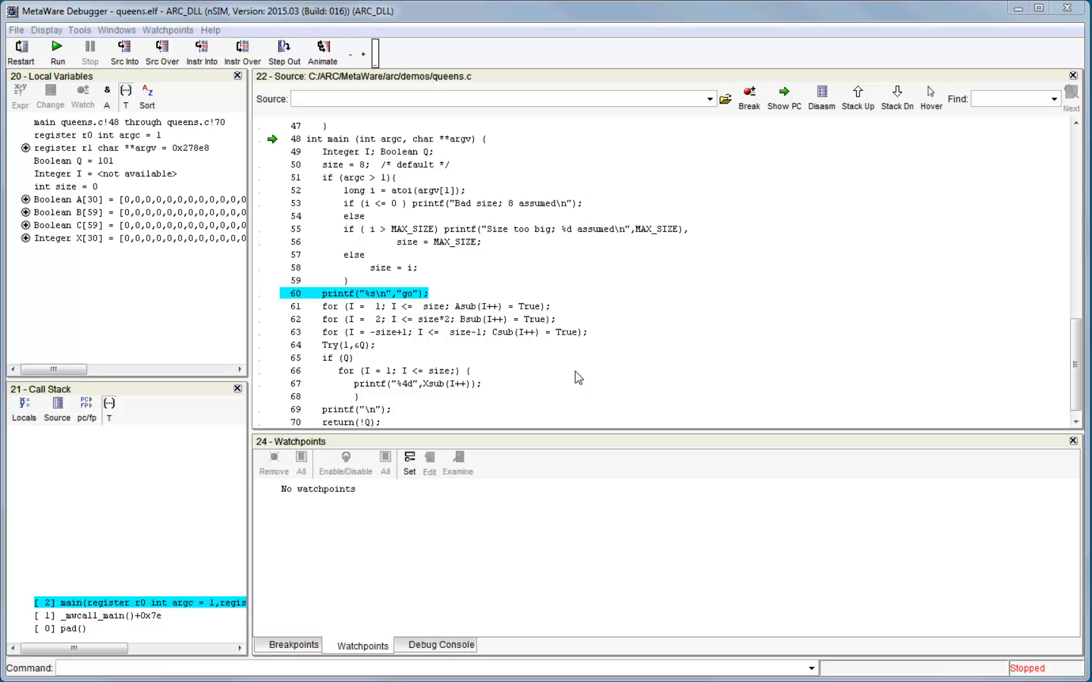
mouse_move(248, 296)
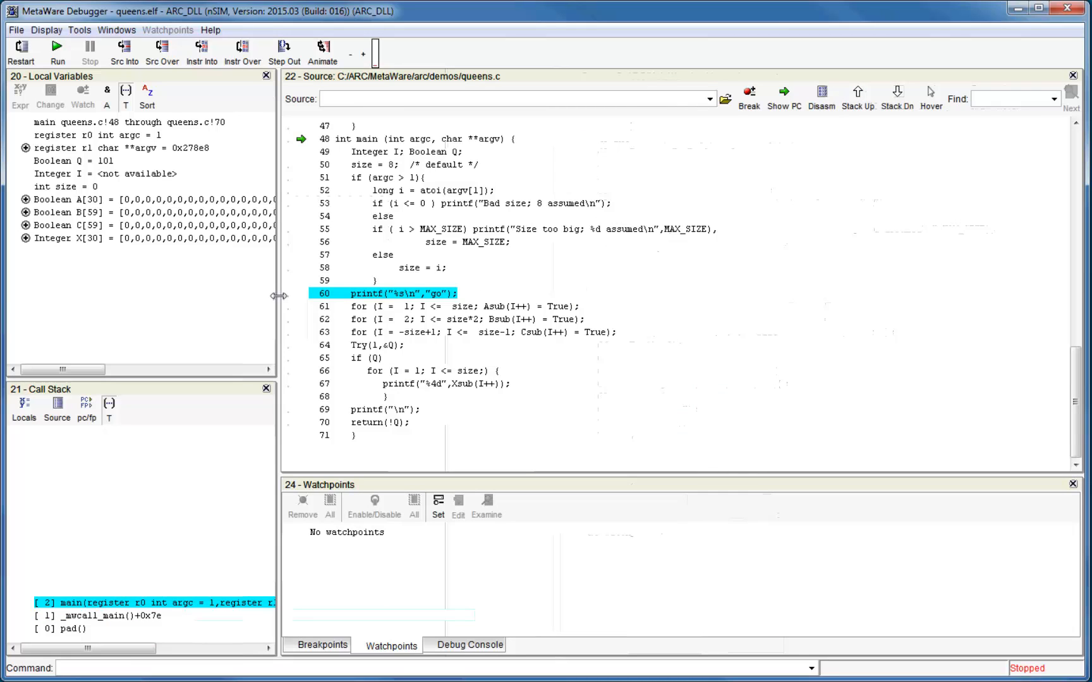
Step: Open the Registers panel from the Display menu, listing queens.elf register values
left_click(48, 30)
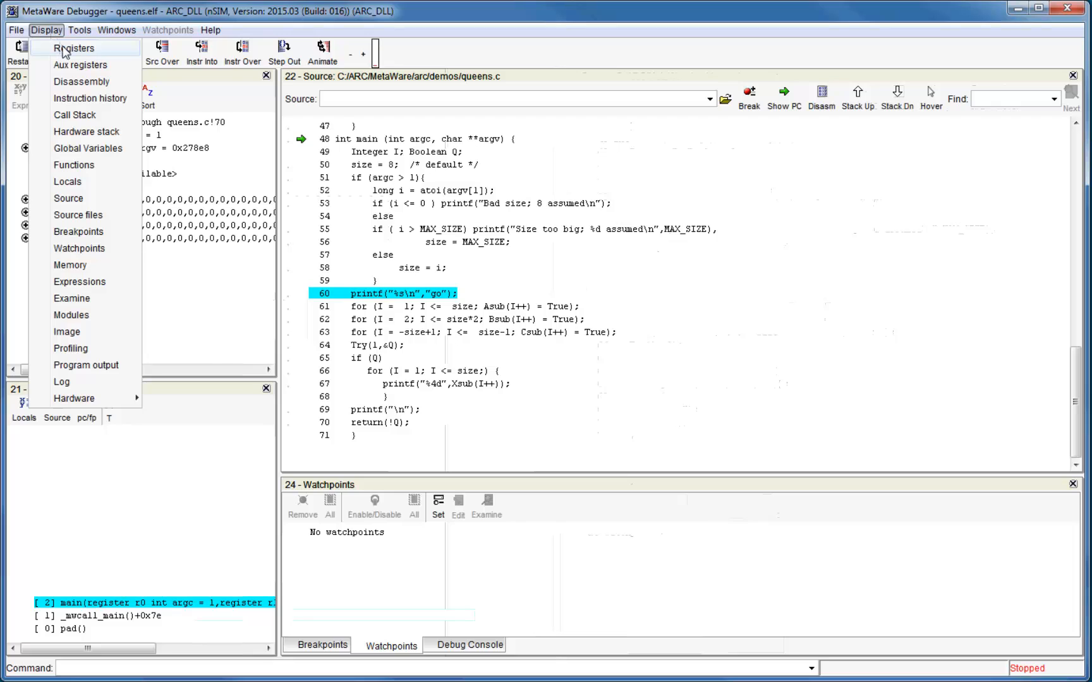
left_click(70, 49)
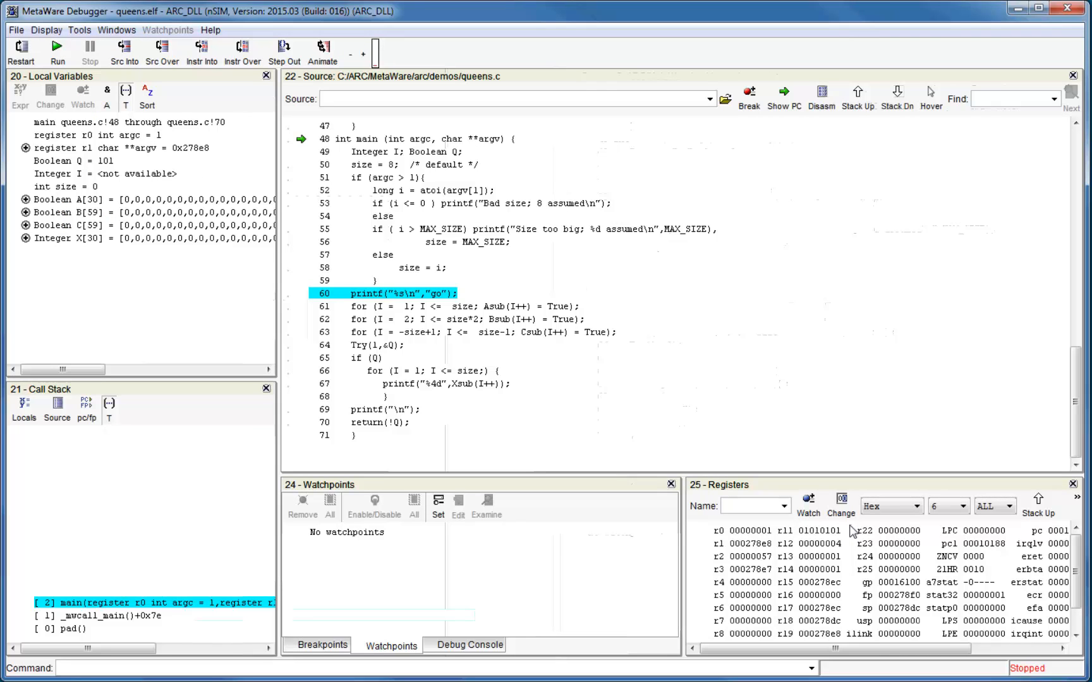
mouse_move(845, 526)
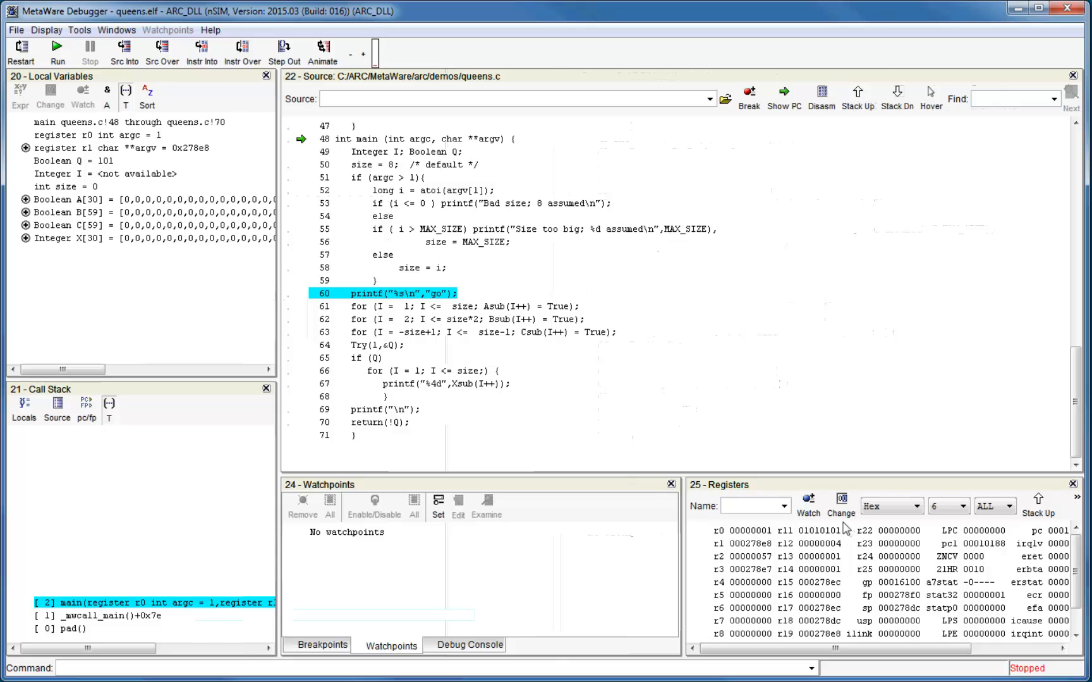
mouse_move(847, 528)
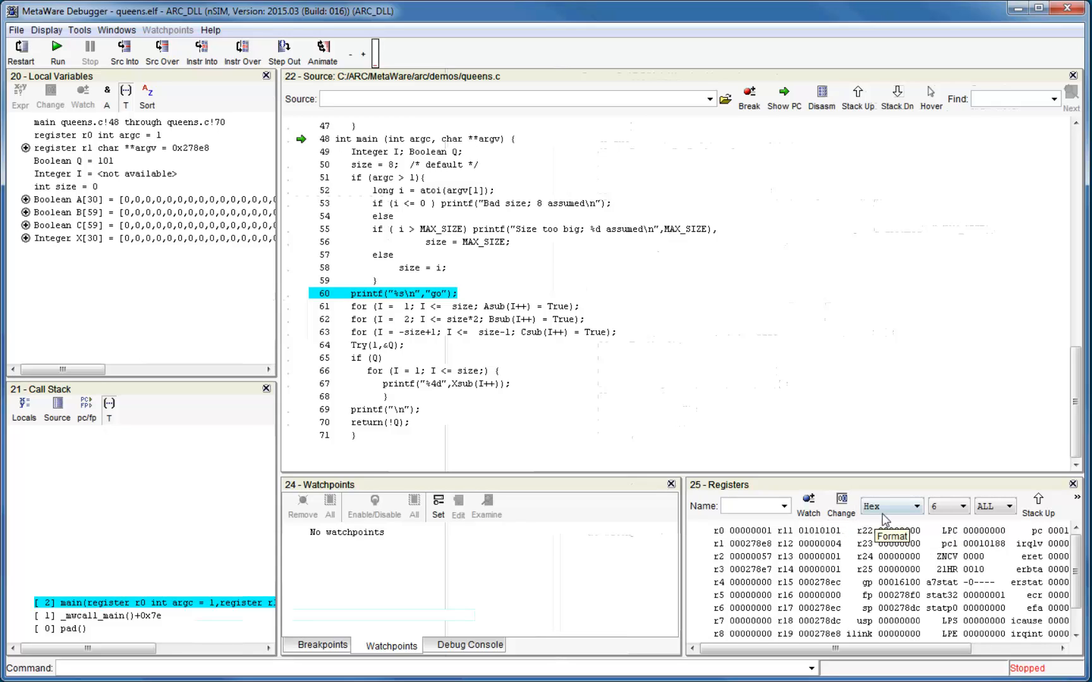
mouse_move(817, 497)
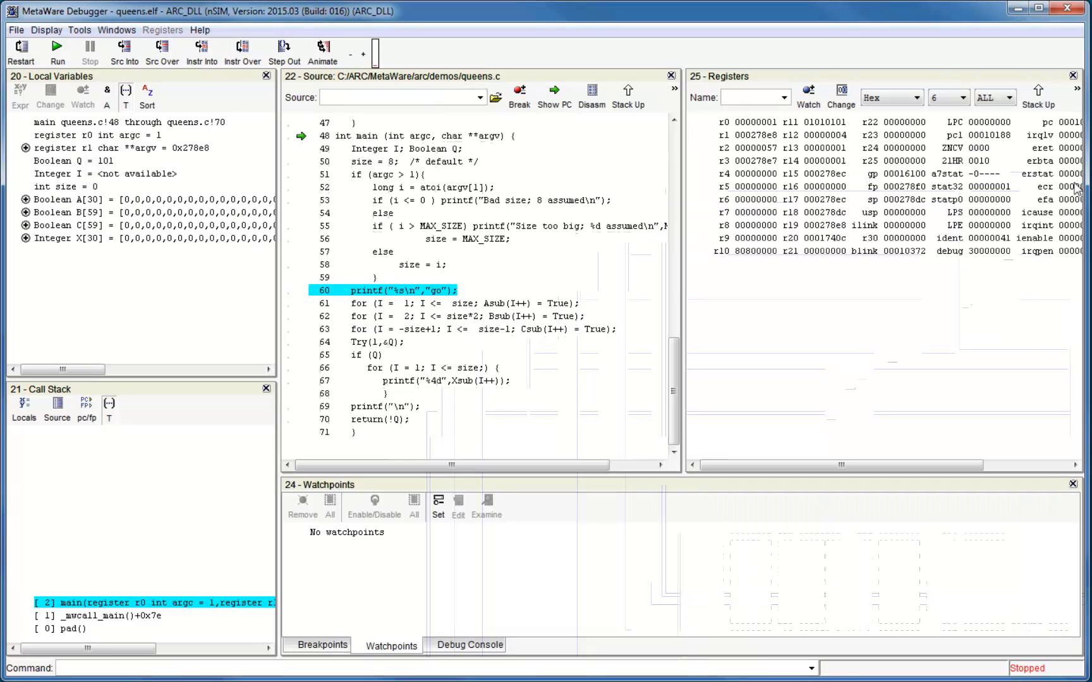
mouse_move(464, 225)
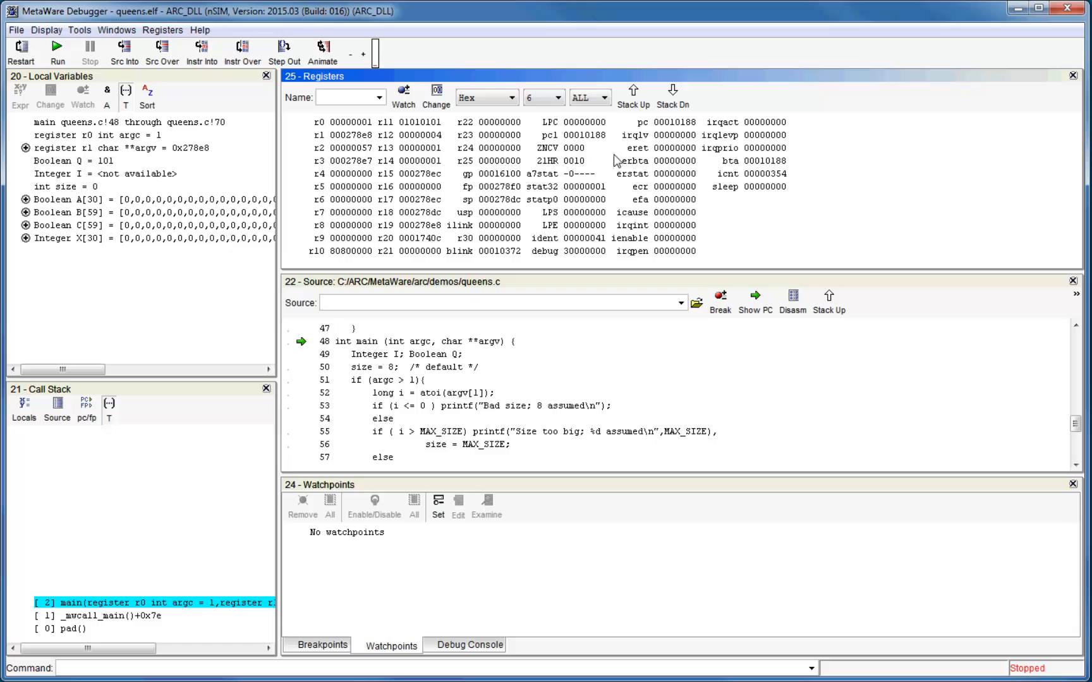
mouse_move(616, 156)
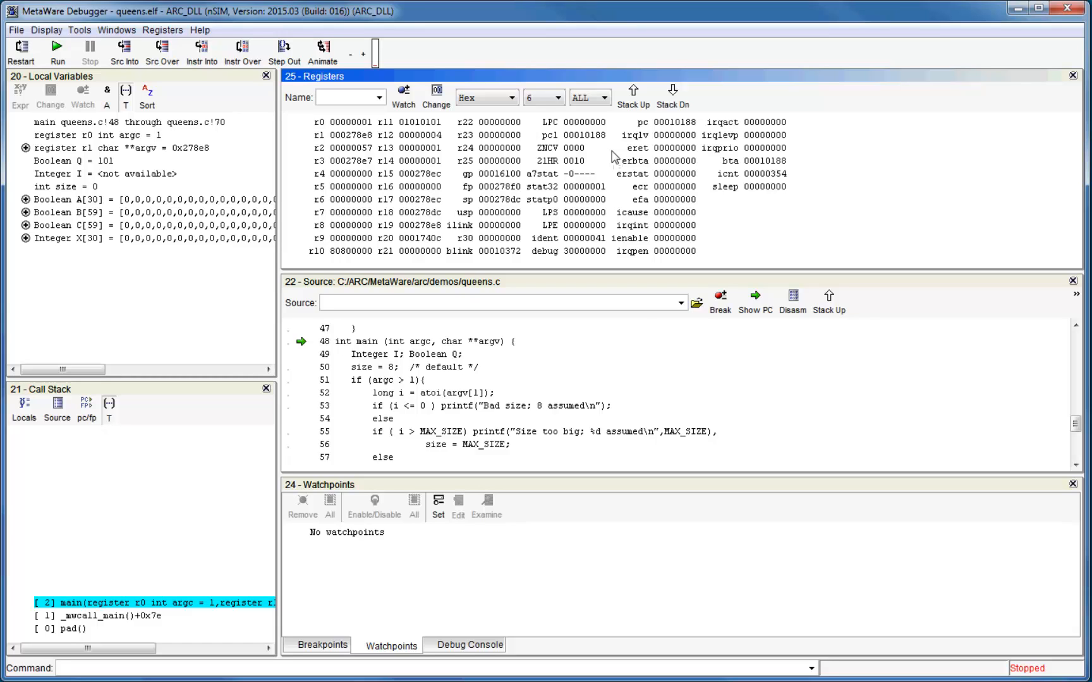
mouse_move(554, 108)
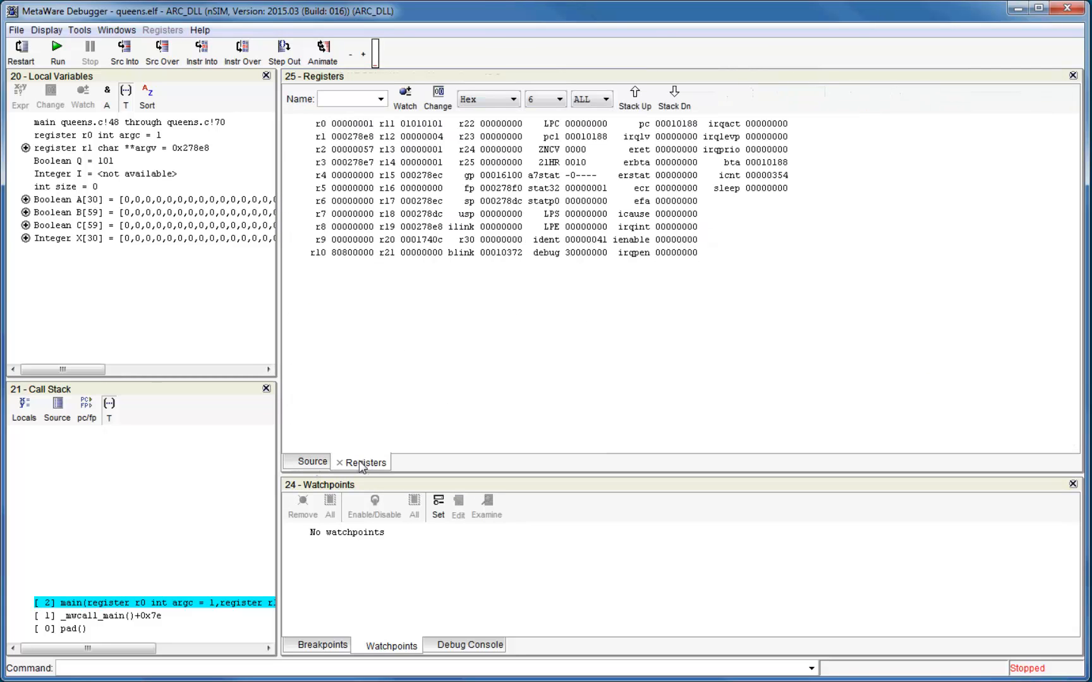
Step: Show the Debug Console session log in the lower pane with queens.c source in front
left_click(312, 462)
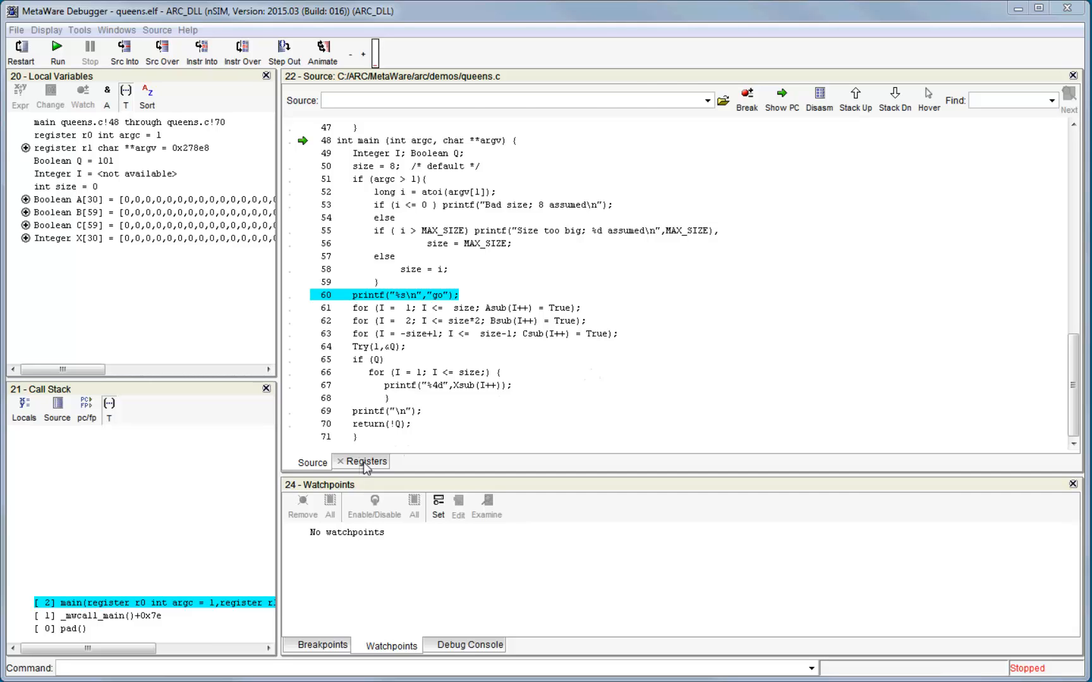
left_click(366, 462)
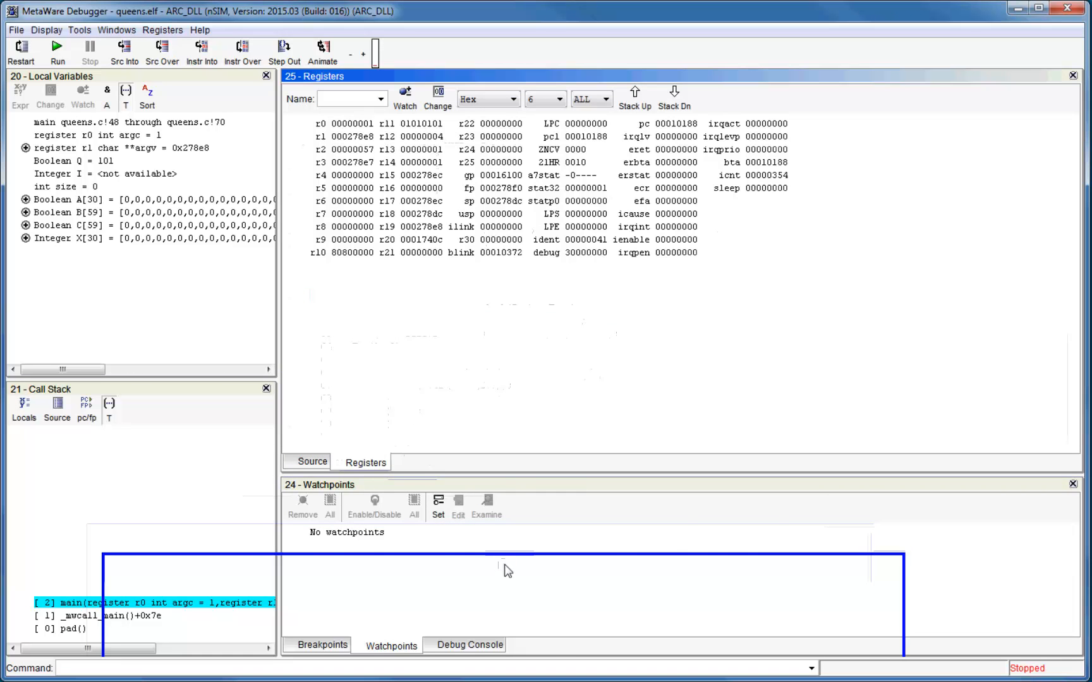
left_click(312, 461)
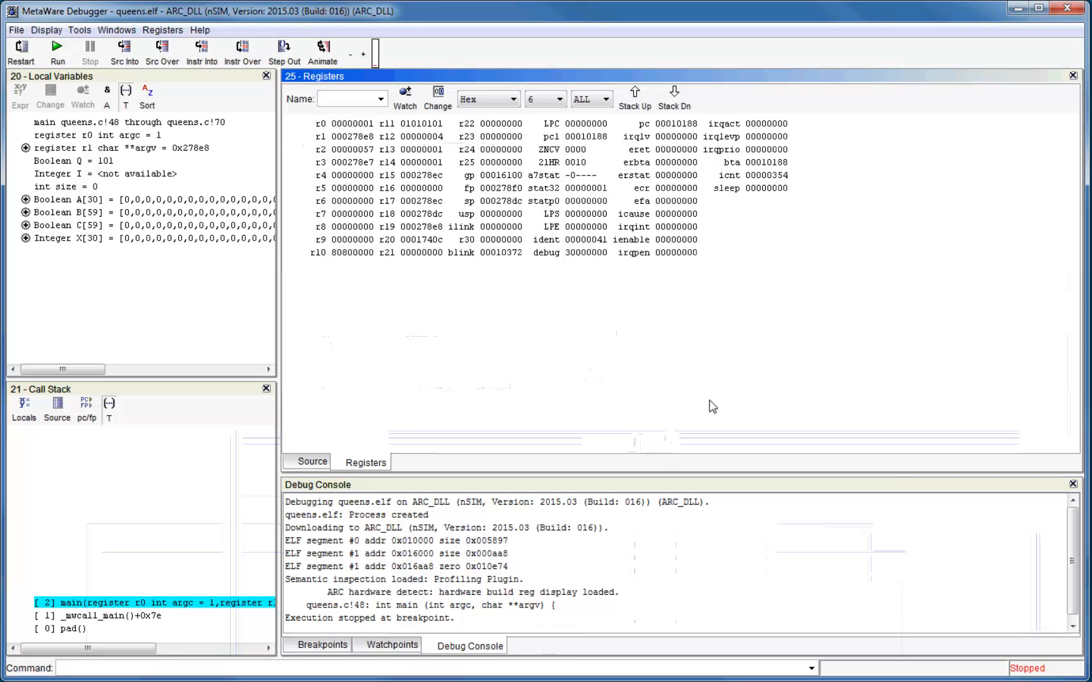
left_click(312, 461)
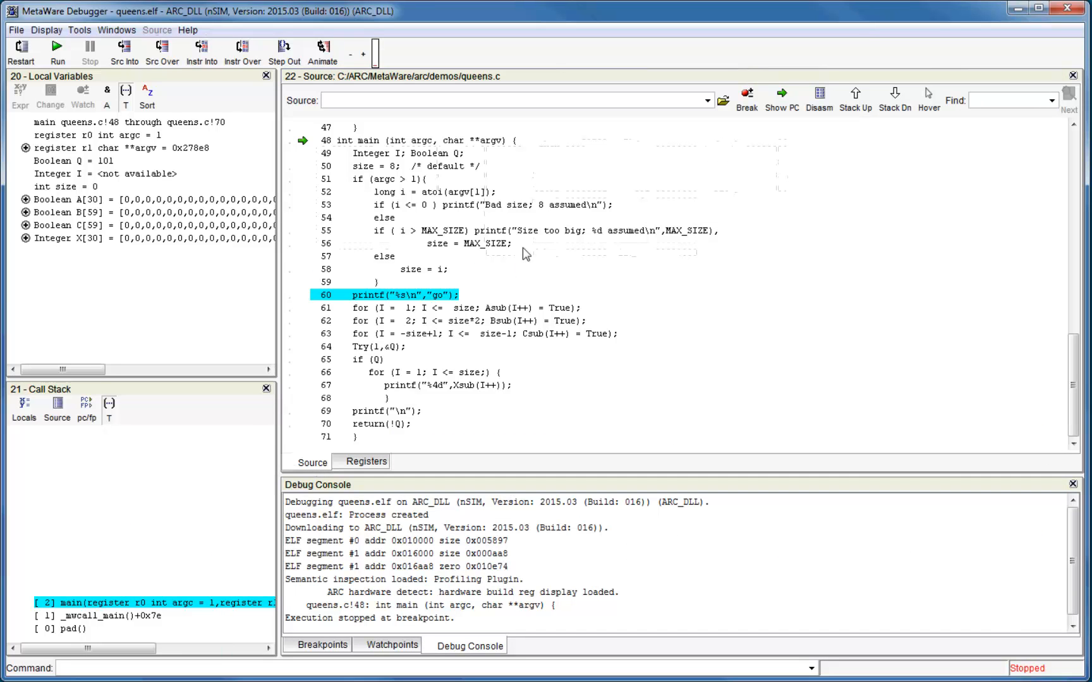
Step: Show the Disassembly for main beside queens.c and dock Registers beneath it
left_click(49, 30)
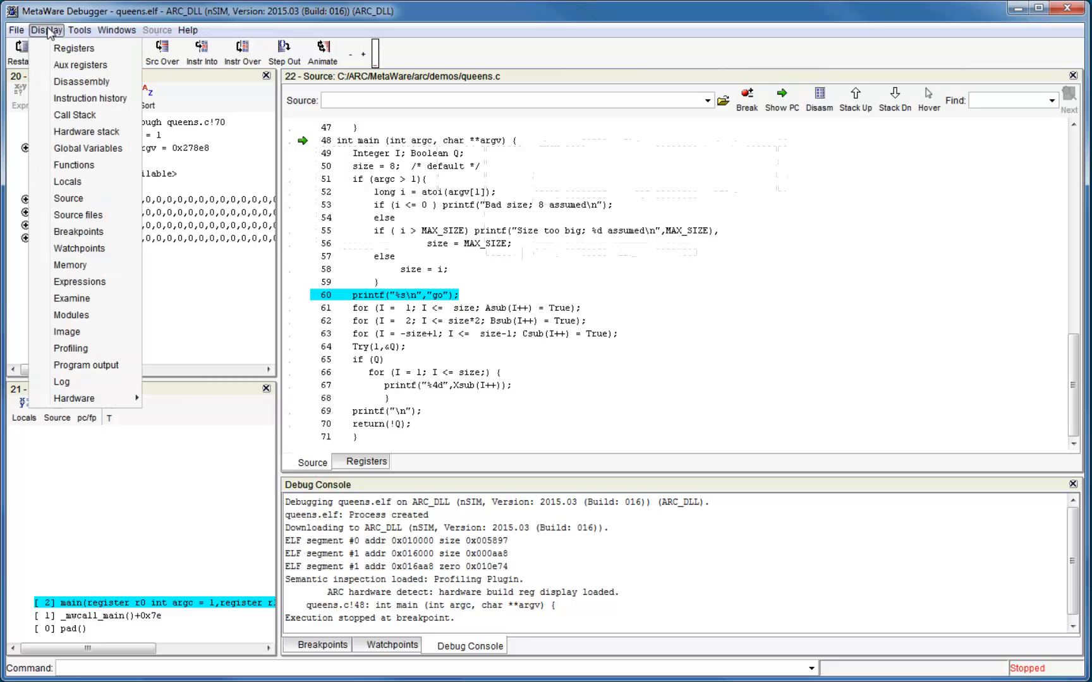
mouse_move(76, 49)
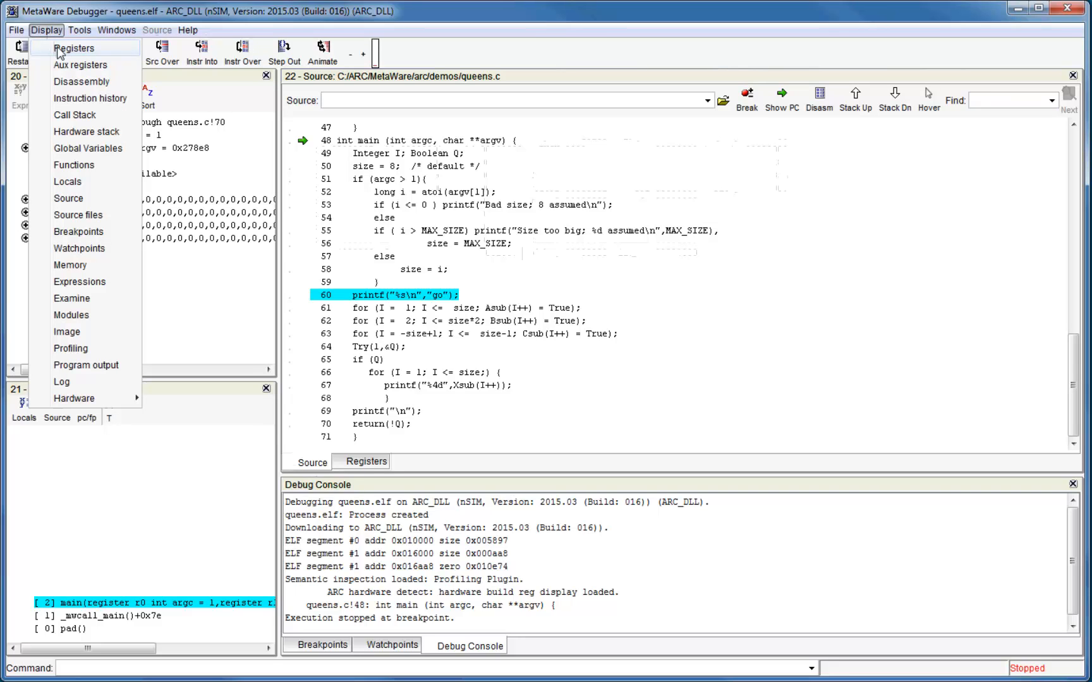
mouse_move(56, 42)
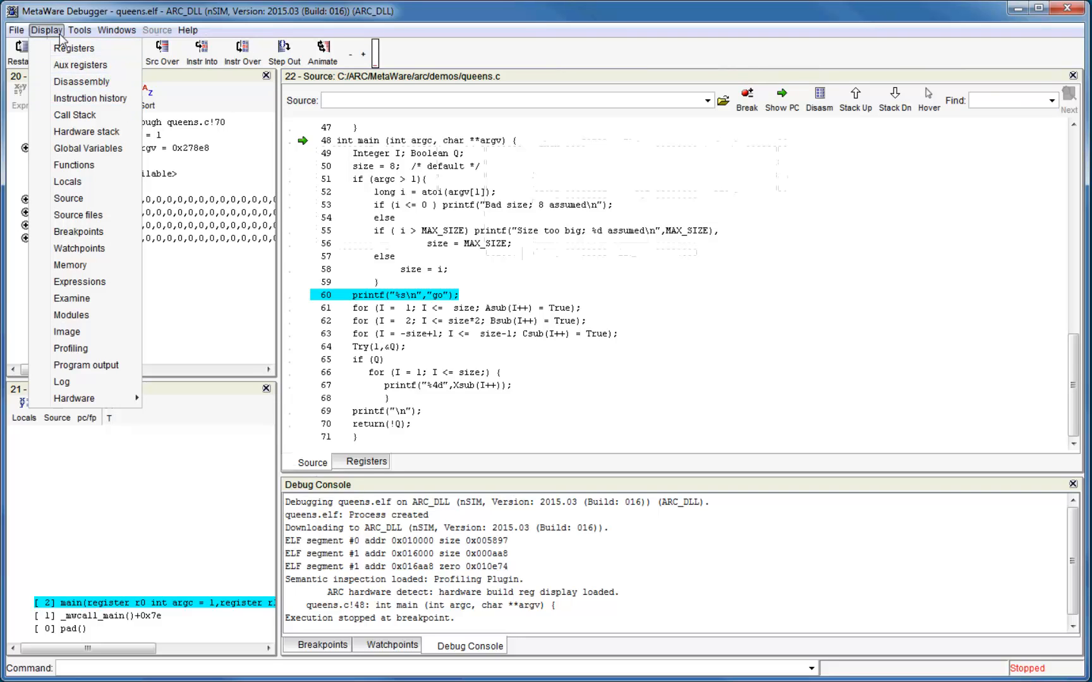
left_click(81, 81)
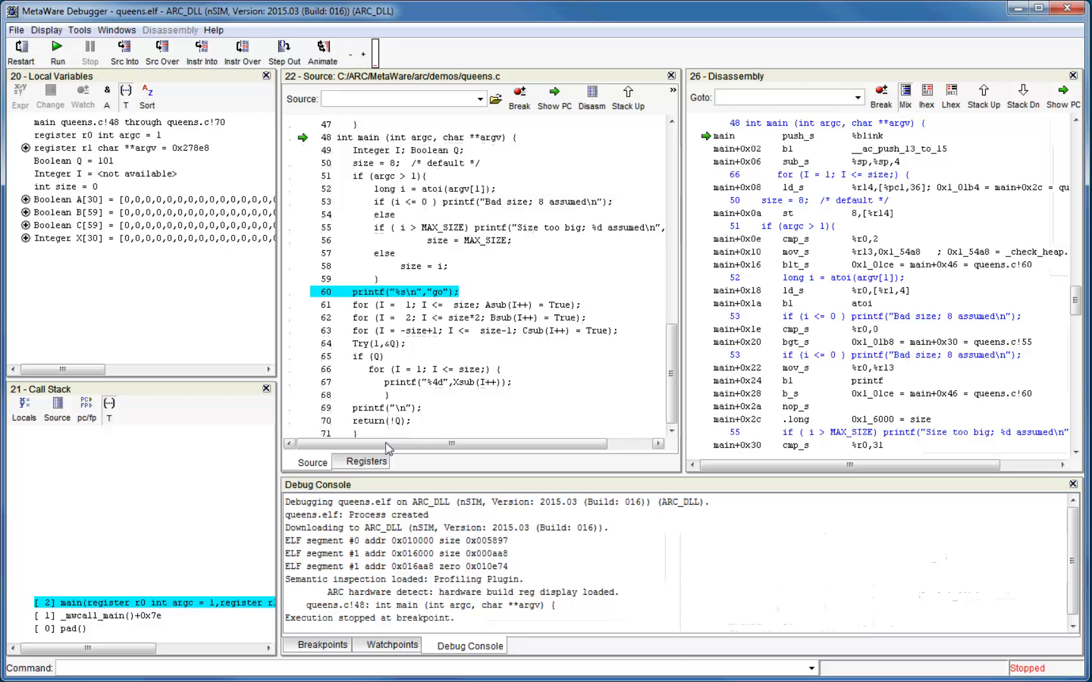
left_click(365, 461)
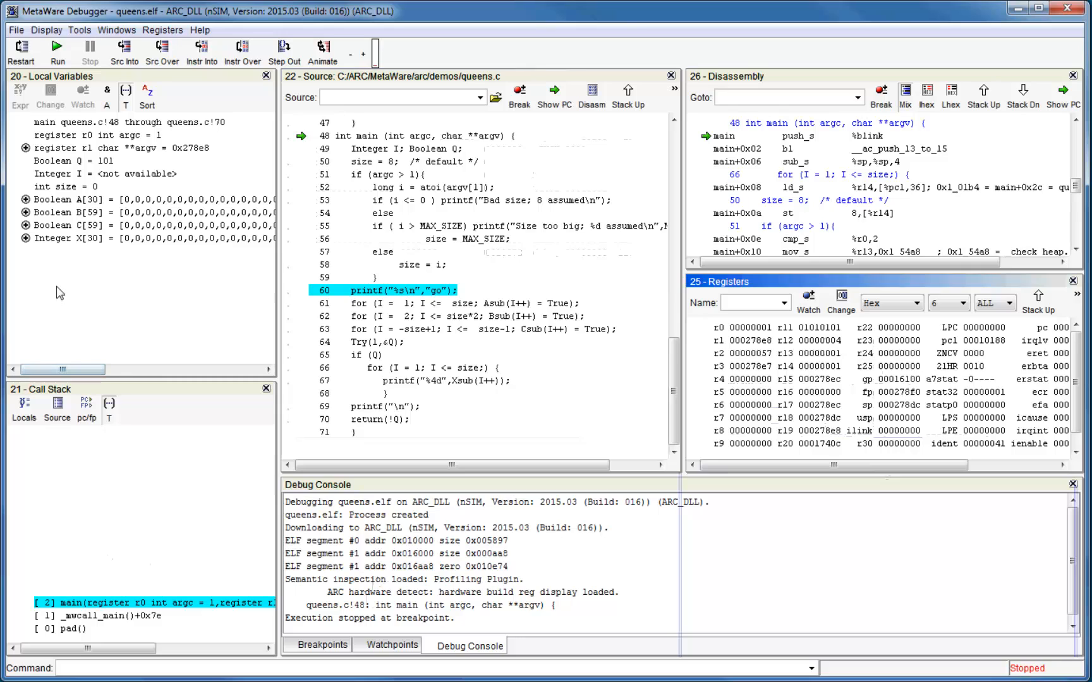
mouse_move(77, 275)
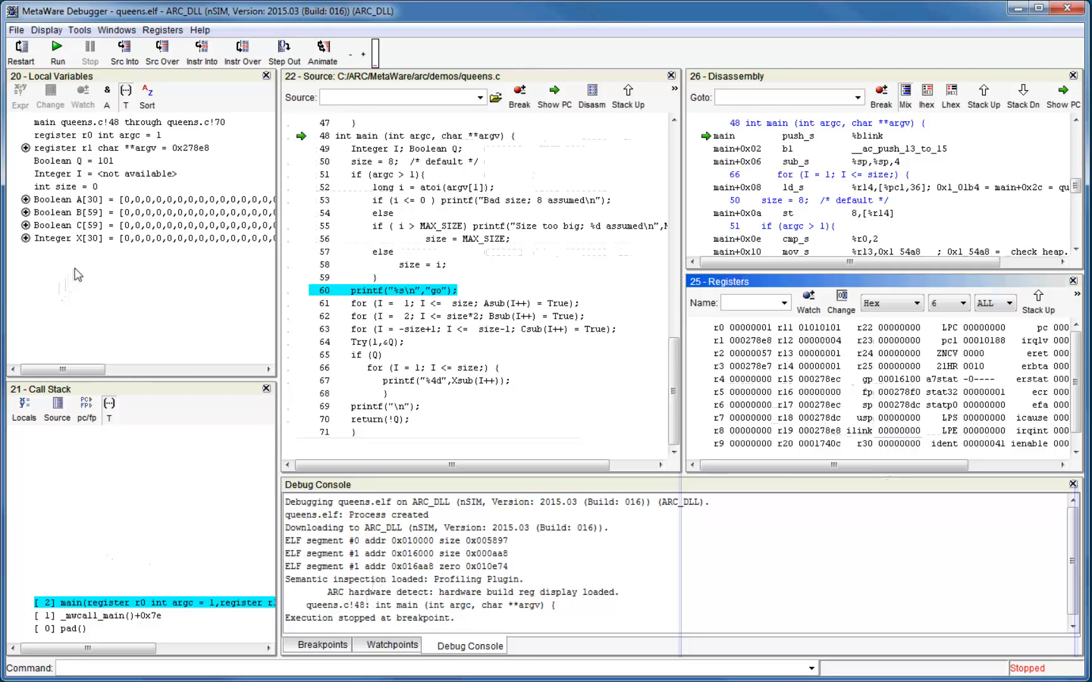
mouse_move(570, 395)
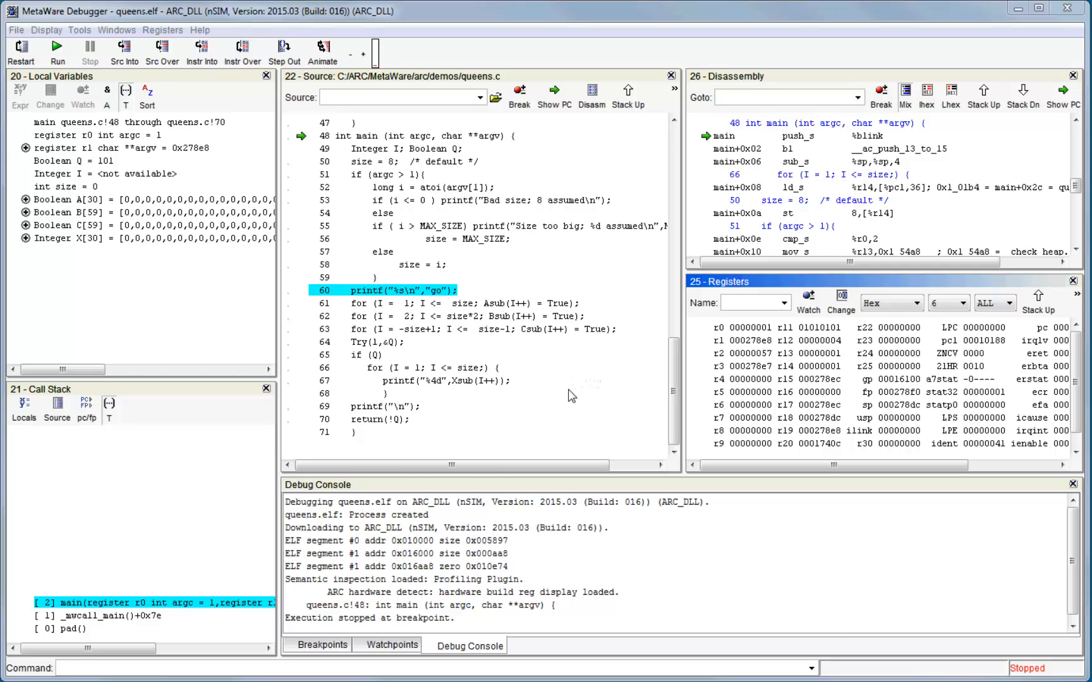
mouse_move(411, 239)
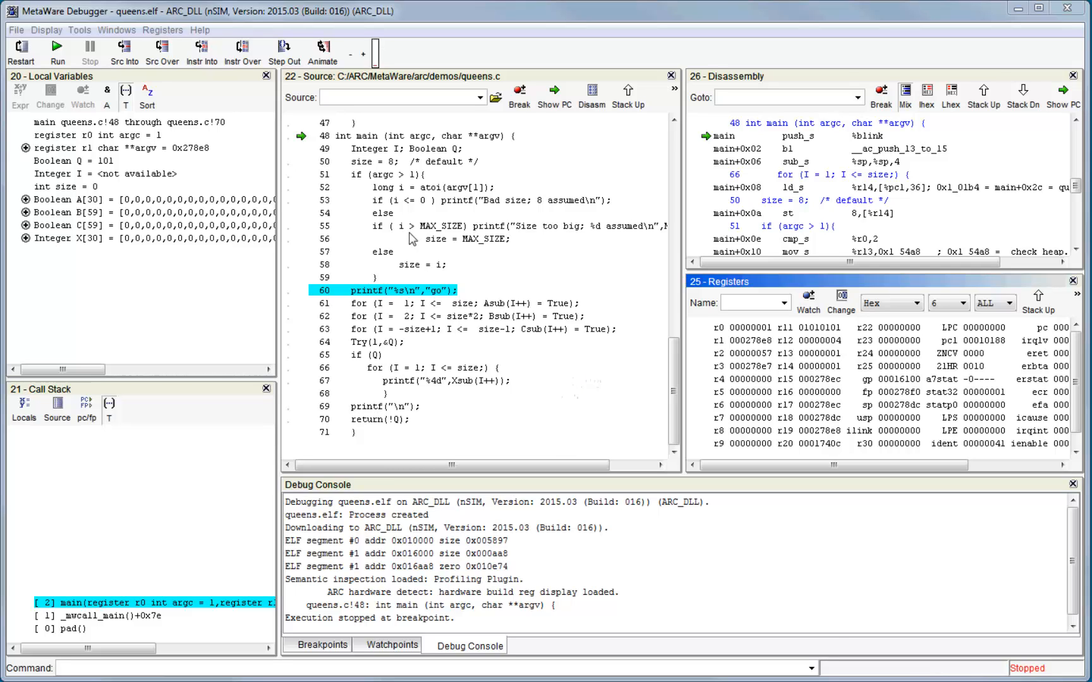
mouse_move(410, 250)
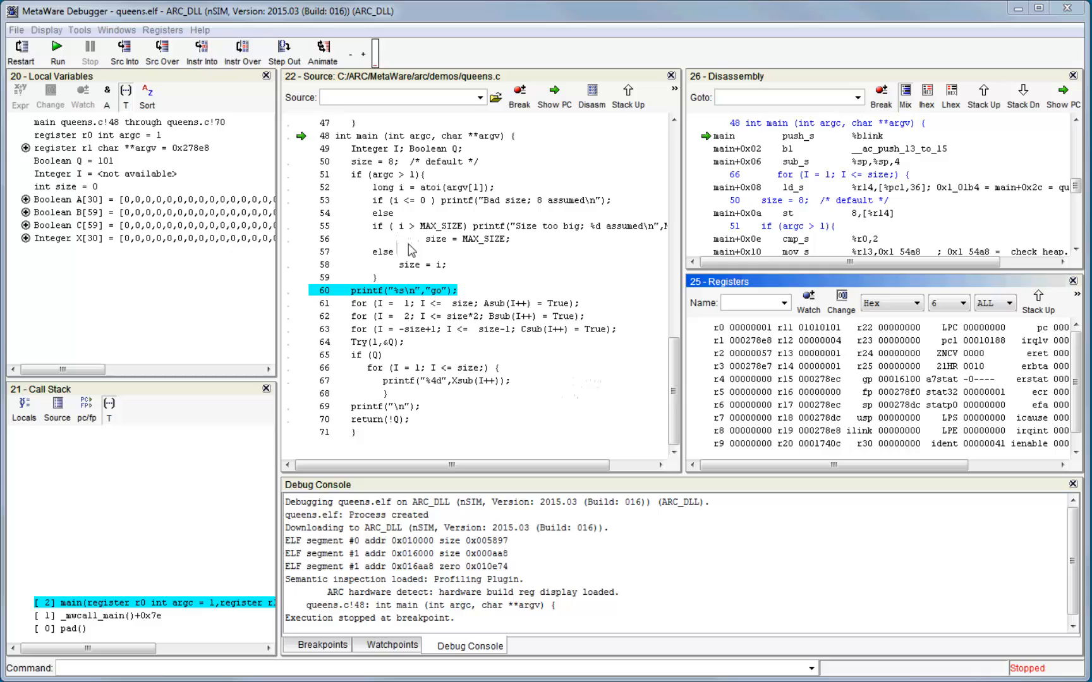
mouse_move(405, 215)
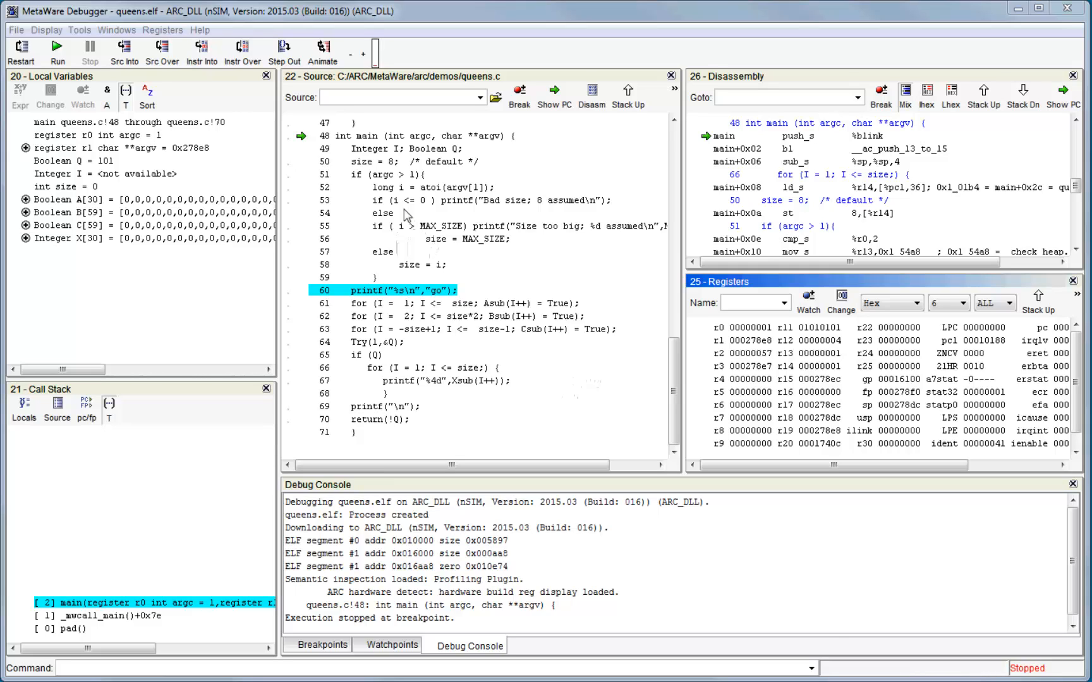
mouse_move(311, 197)
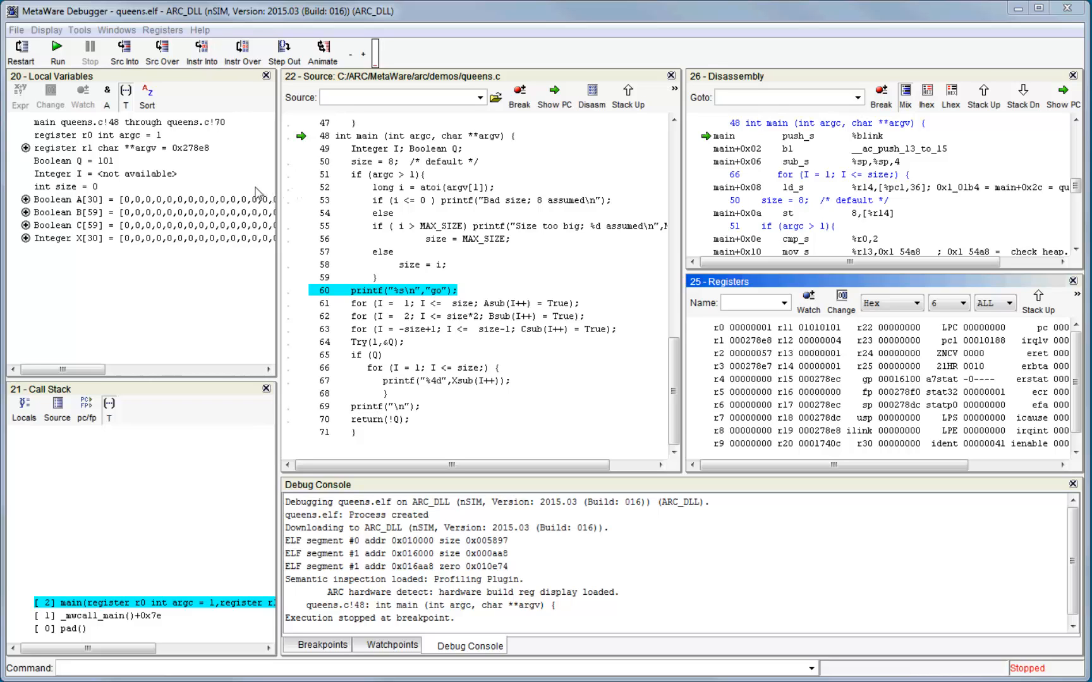
Step: Open the Windows menu to view the Save Window Layout and Restore default layout entries
left_click(133, 29)
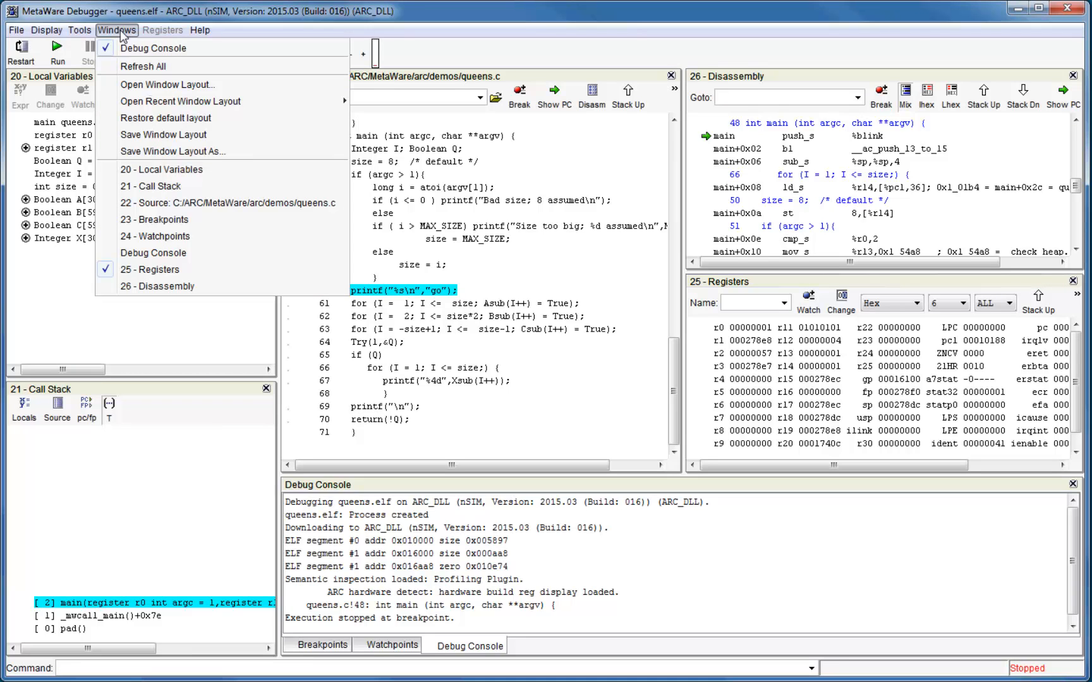
mouse_move(163, 140)
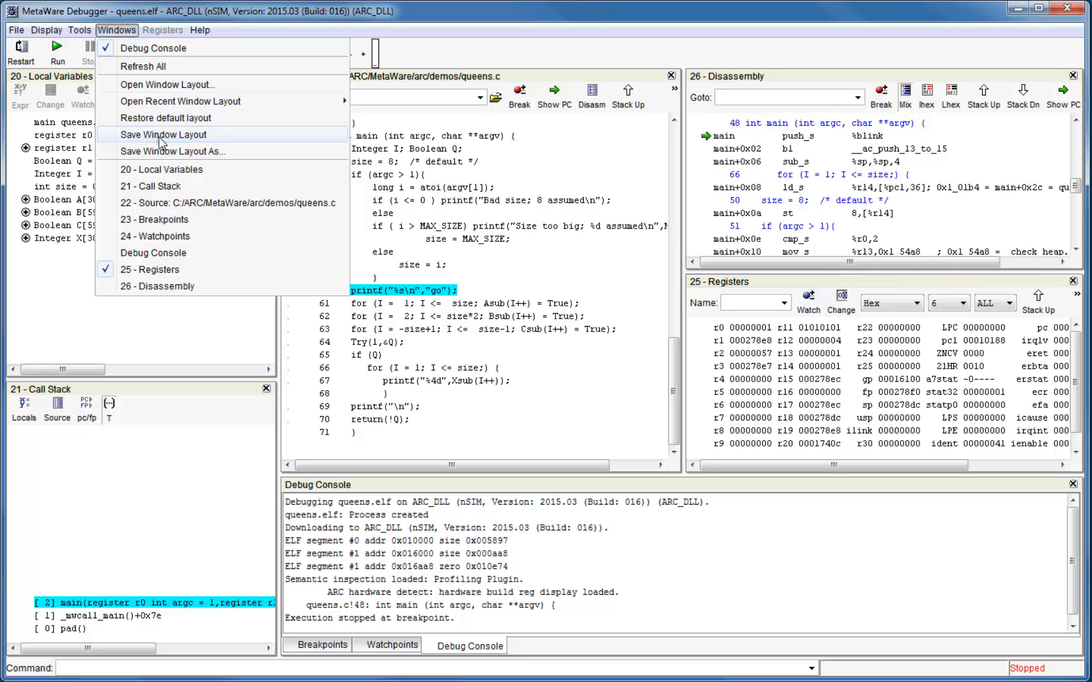
mouse_move(151, 85)
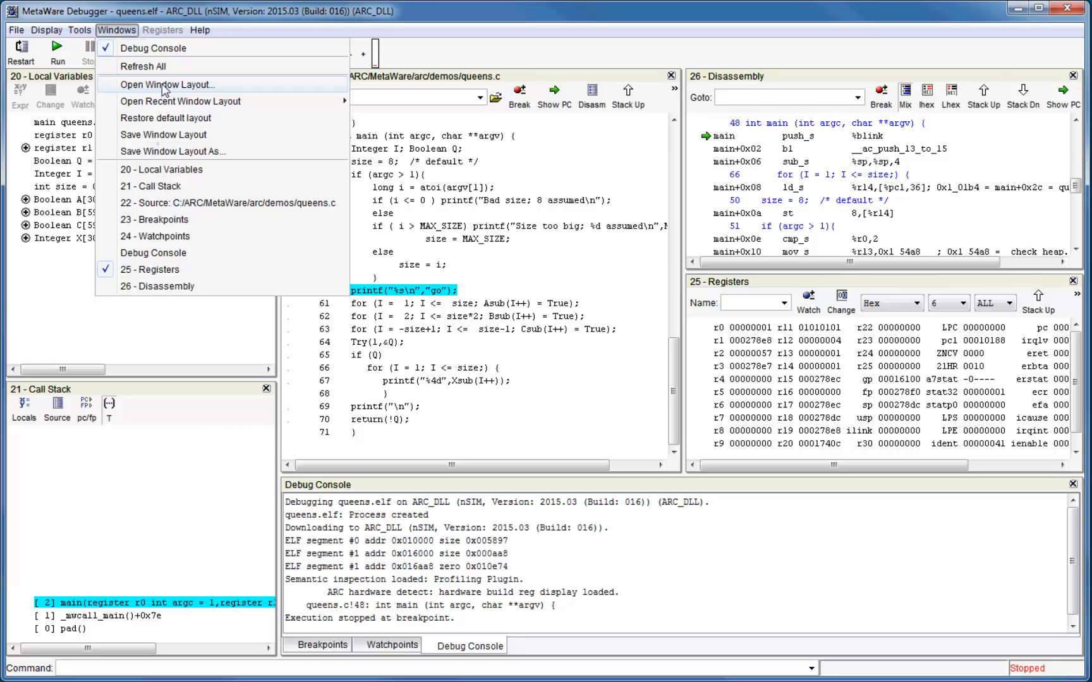
mouse_move(179, 118)
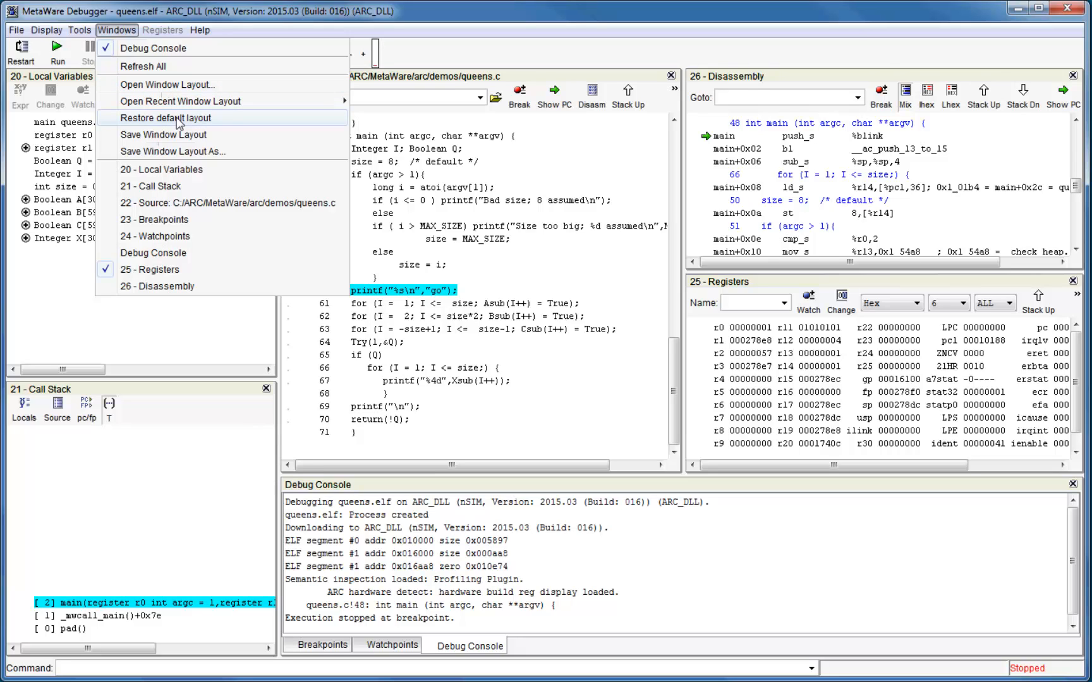